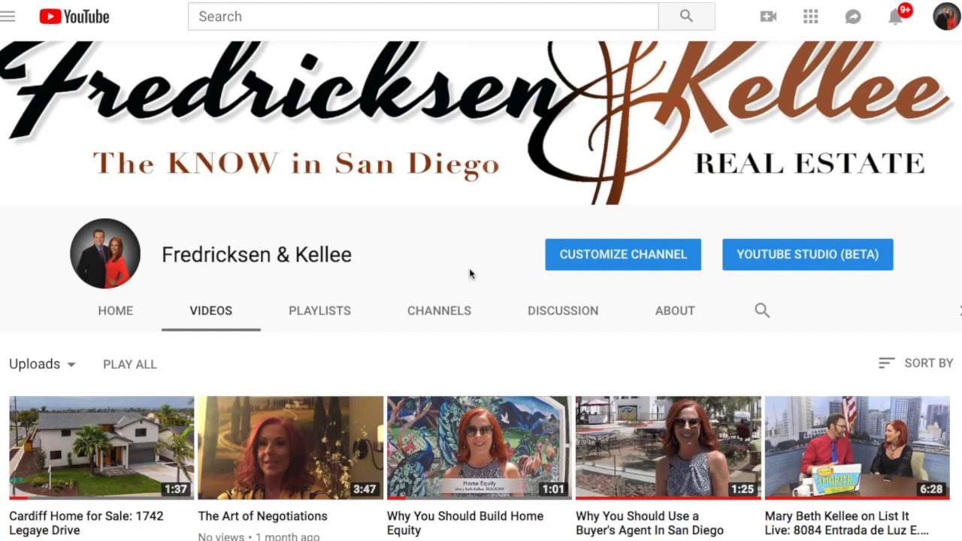
mouse_move(947, 17)
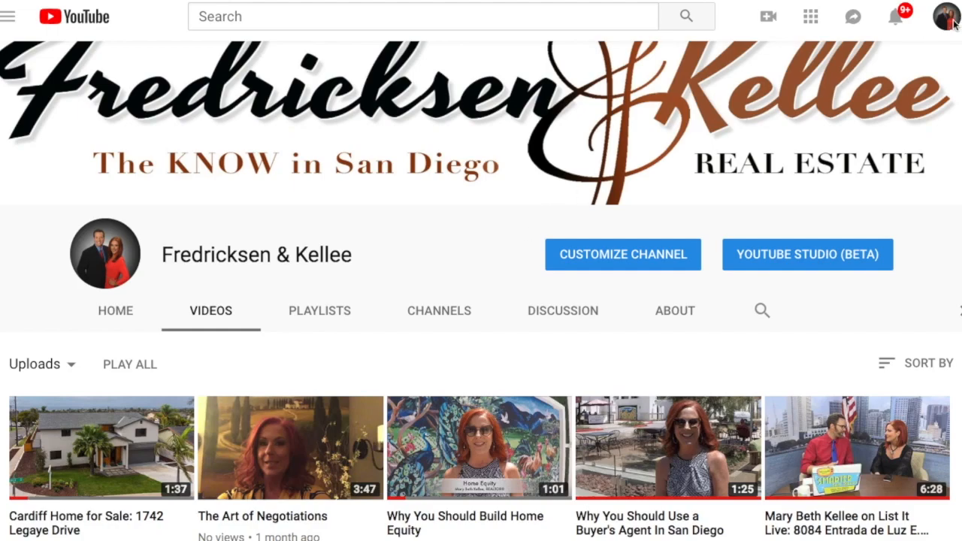
Open YouTube Studio (beta) for the Fredricksen & Kellee channel from its videos page.
left_click(947, 16)
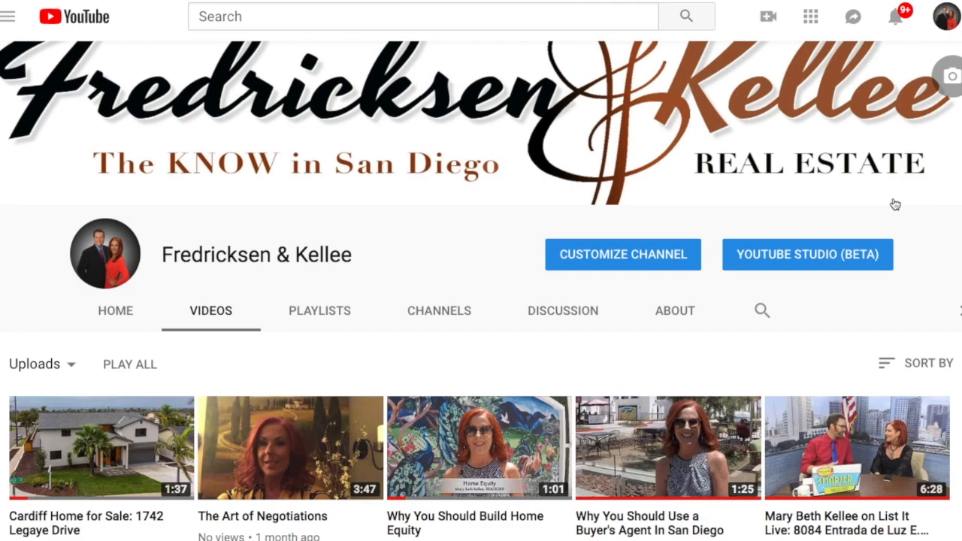
left_click(807, 254)
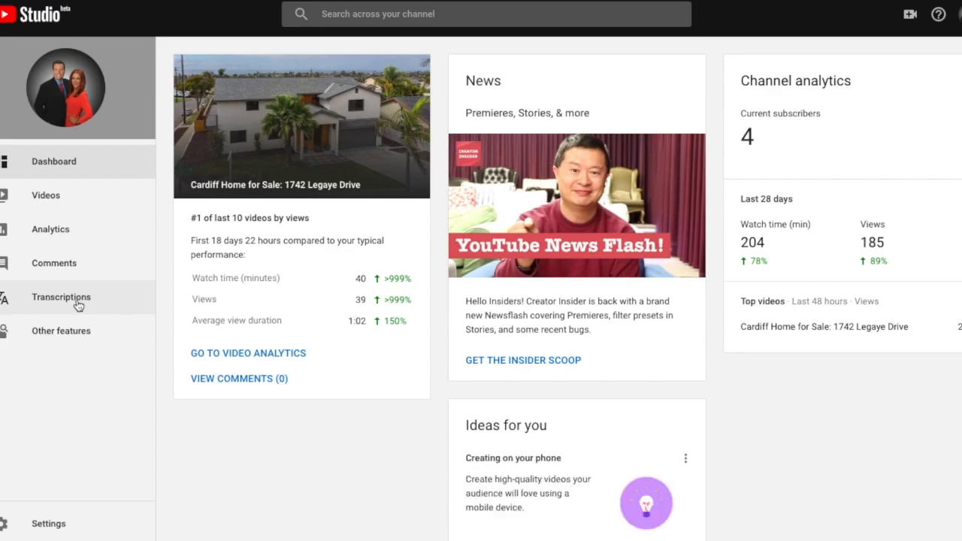
In Transcriptions, choose English (United States) as The Art of Negotiations' video language.
left_click(61, 297)
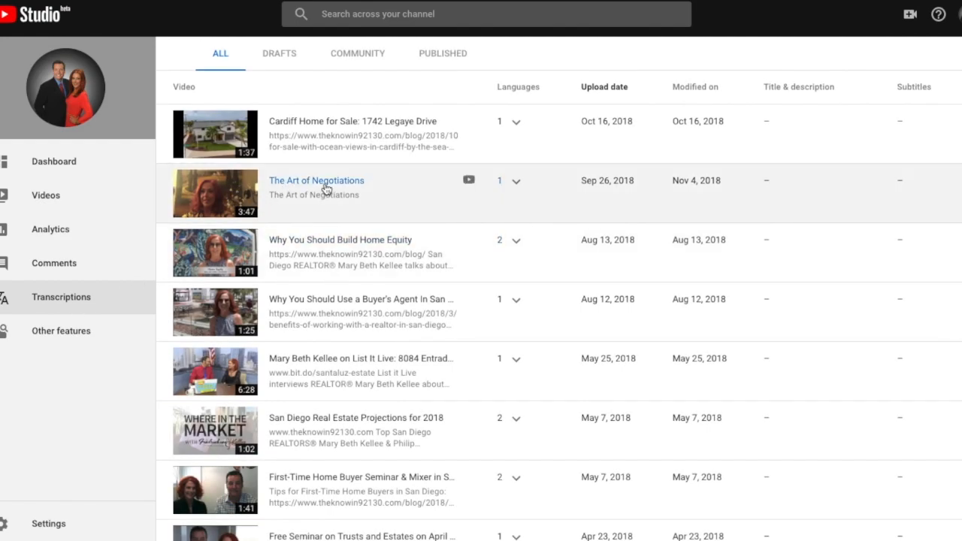
mouse_move(519, 182)
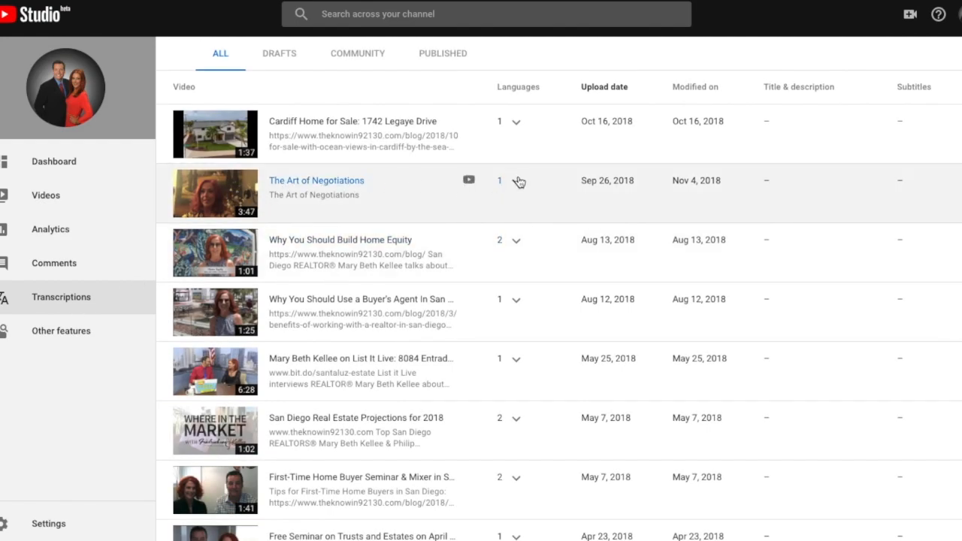
left_click(516, 185)
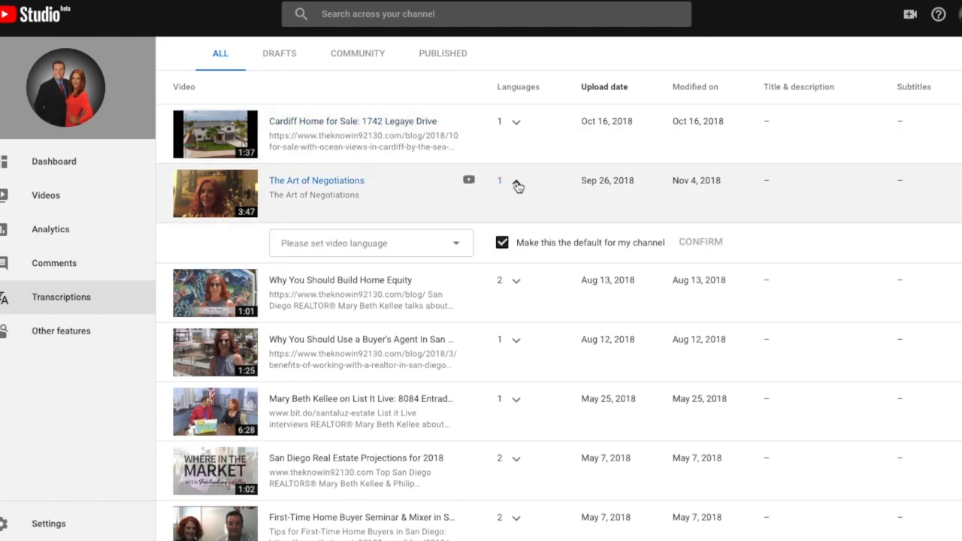
left_click(370, 242)
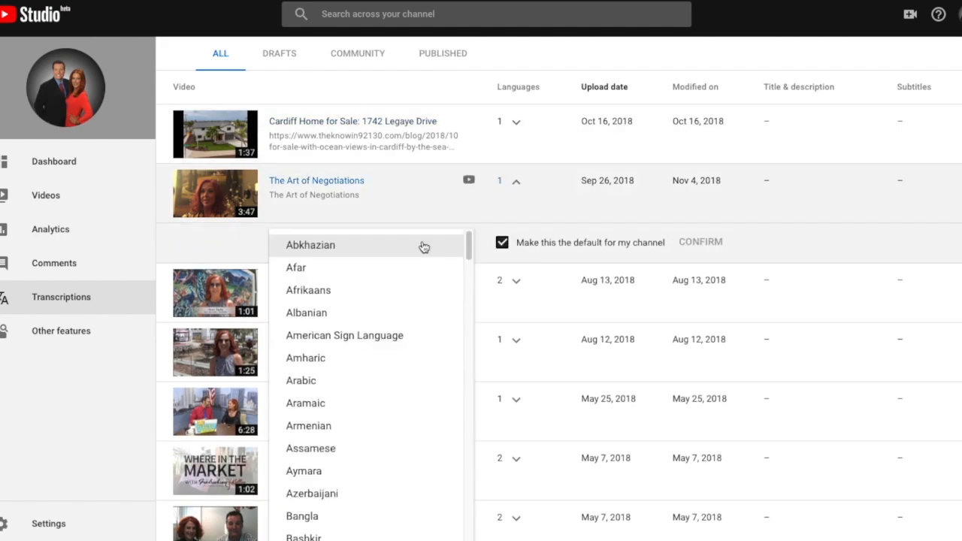
scroll("down", 3)
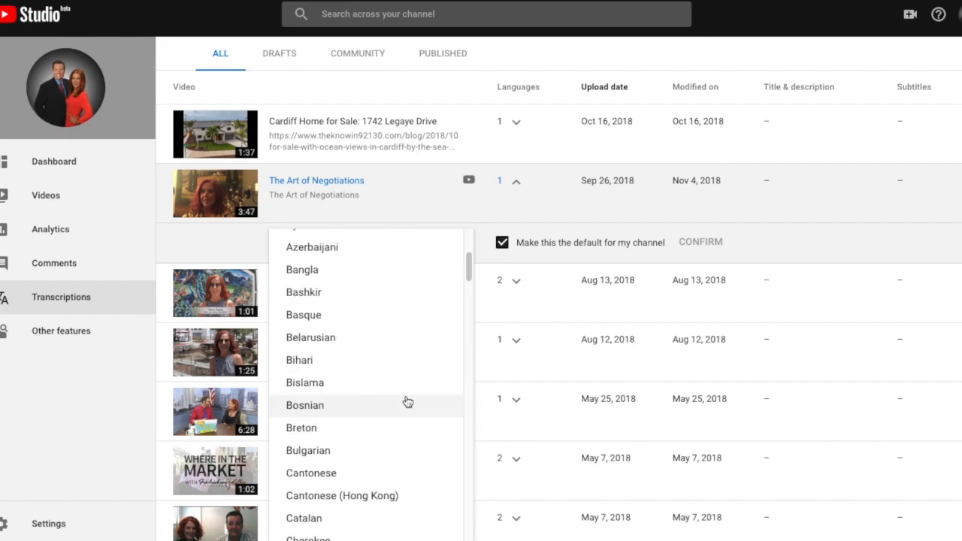
scroll("down", 3)
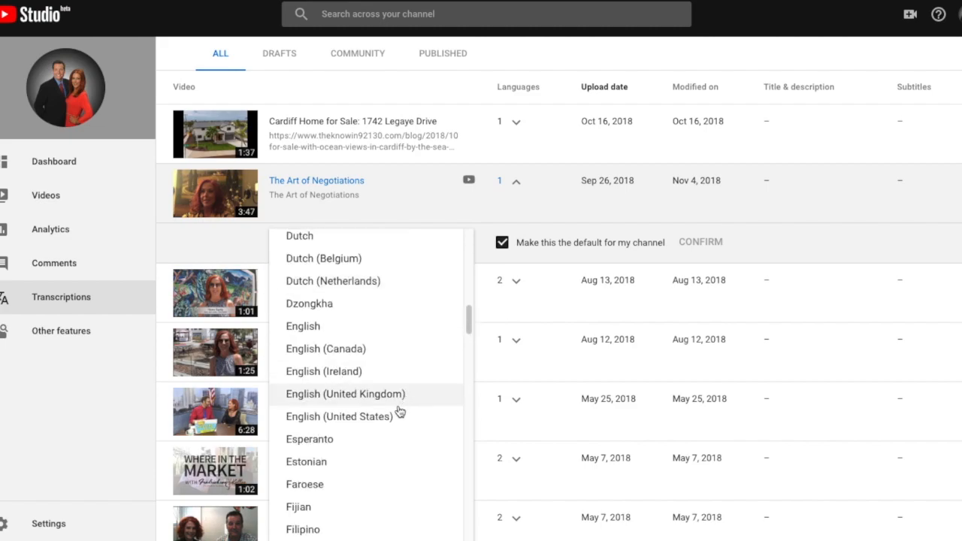
left_click(339, 416)
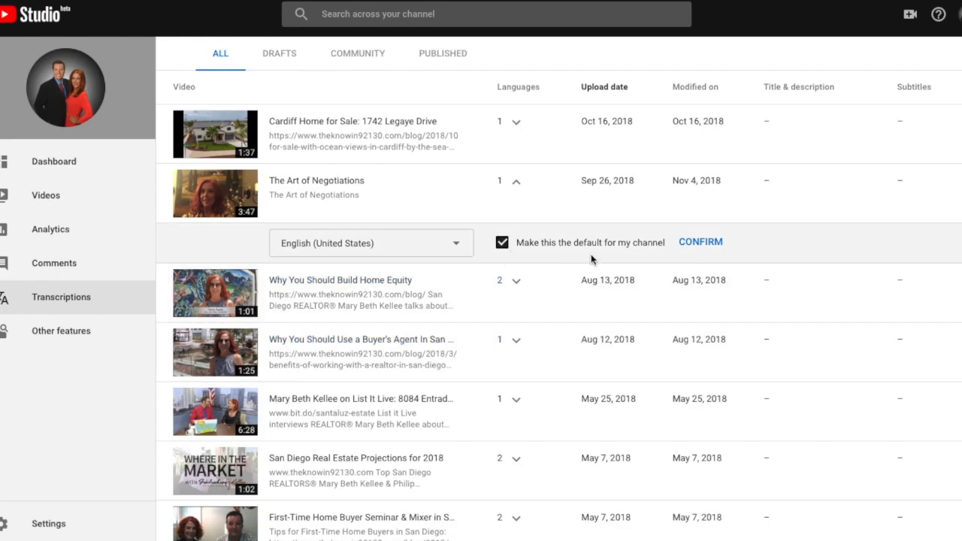
Confirm English (United States) as the video language.
left_click(700, 241)
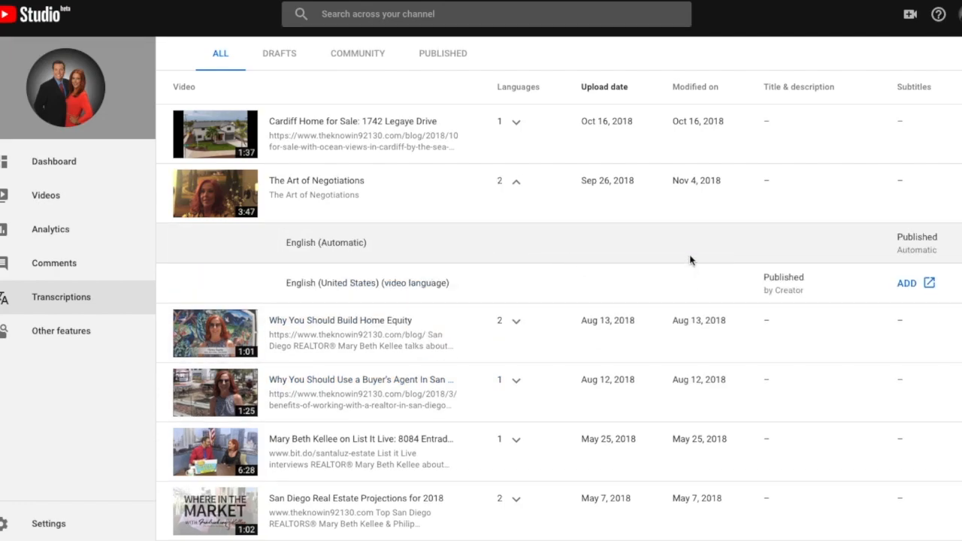
mouse_move(451, 248)
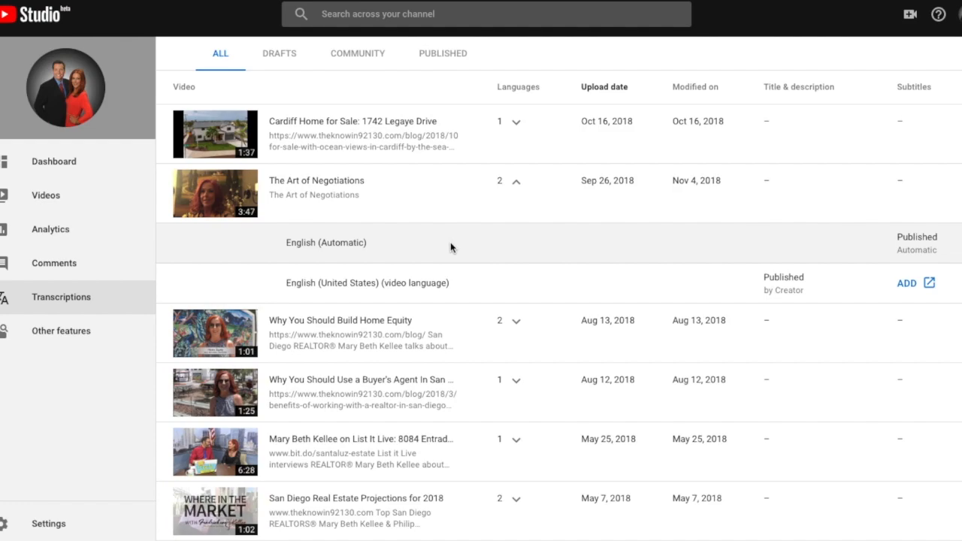
mouse_move(918, 251)
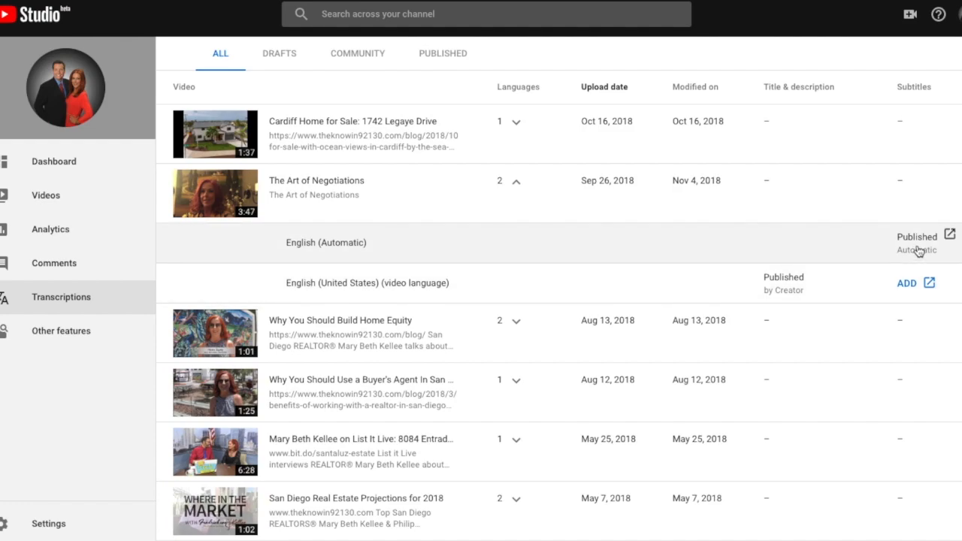
mouse_move(920, 246)
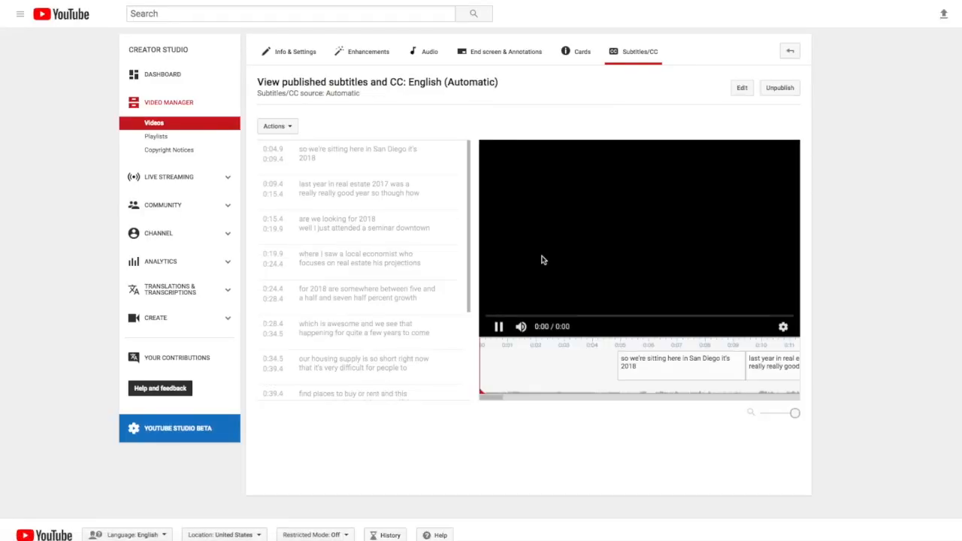
Edit the automatic English subtitles, capitalizing the first line, saved as a draft.
left_click(497, 326)
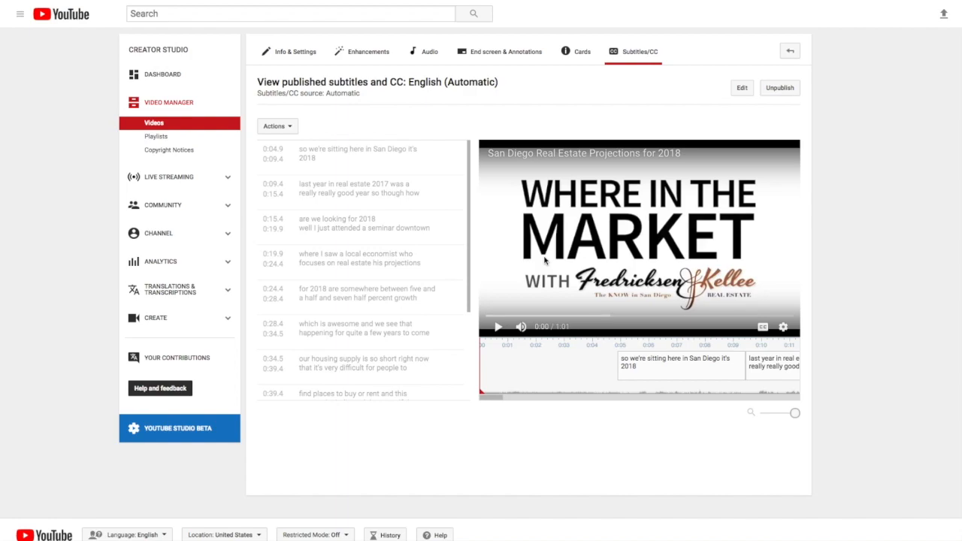
mouse_move(498, 186)
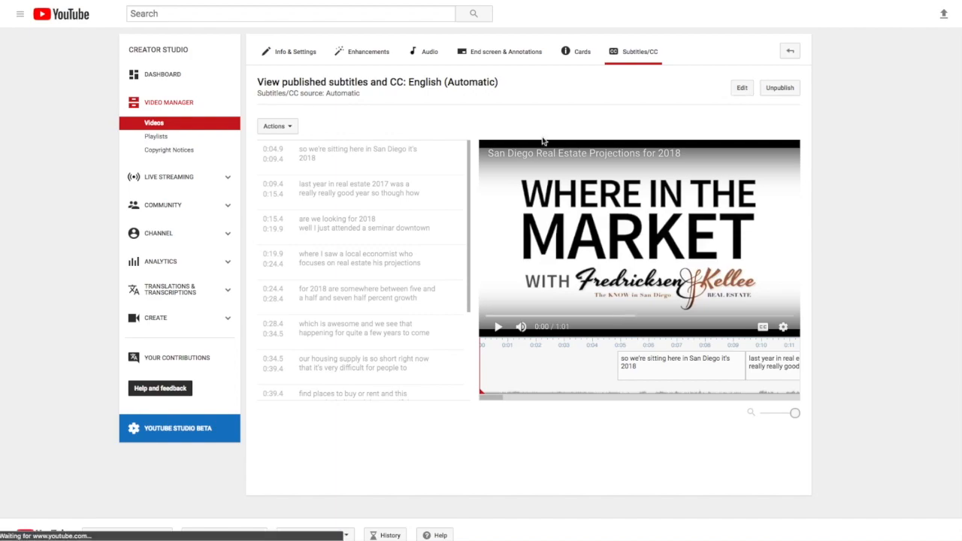
left_click(741, 87)
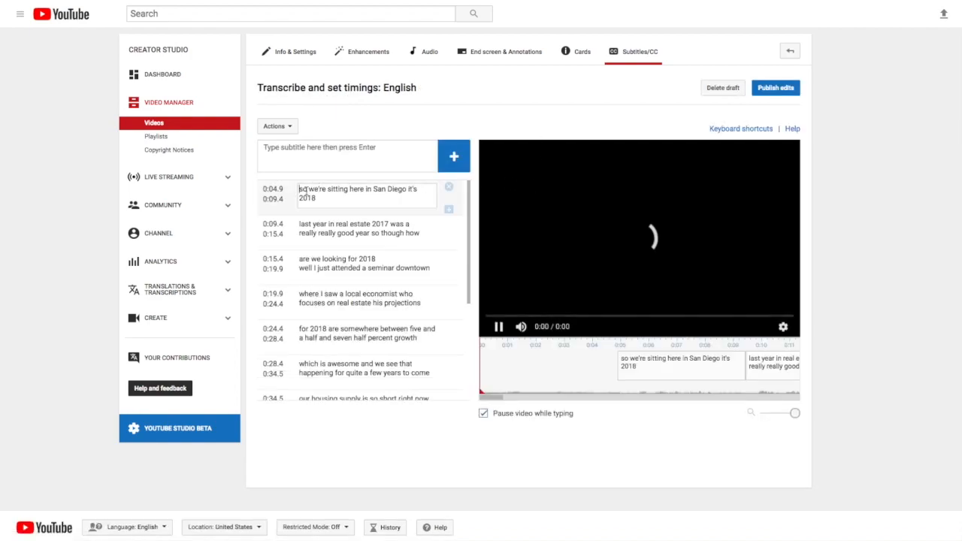
left_click(498, 327)
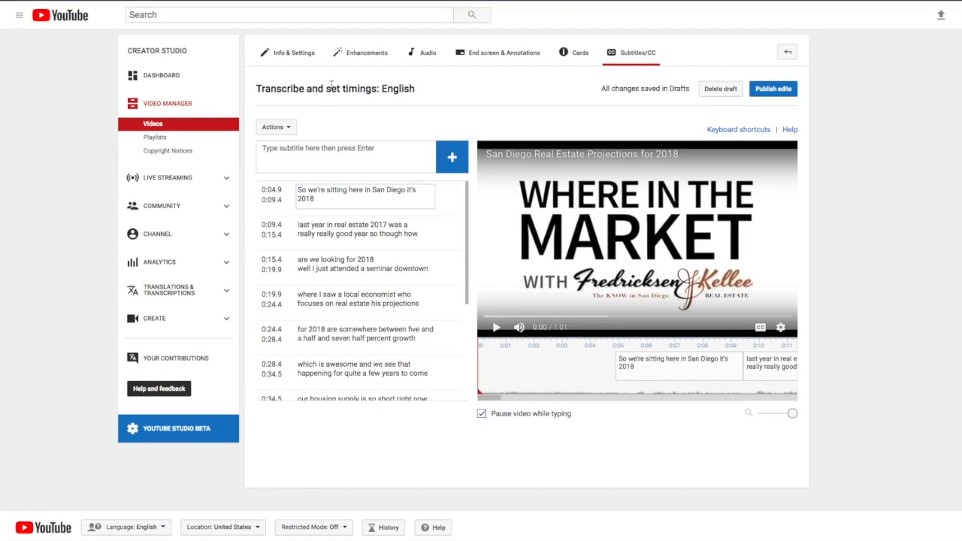
left_click(361, 264)
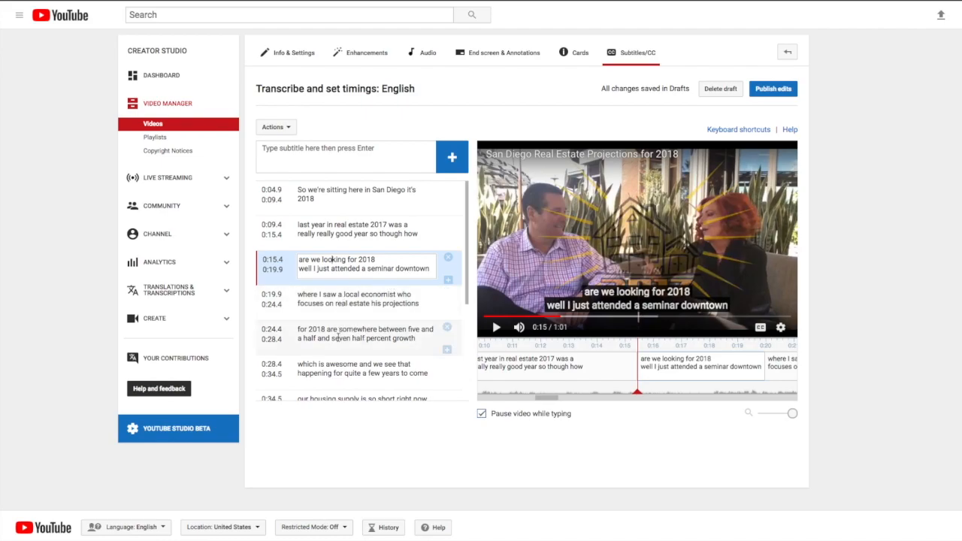
scroll("down", 3)
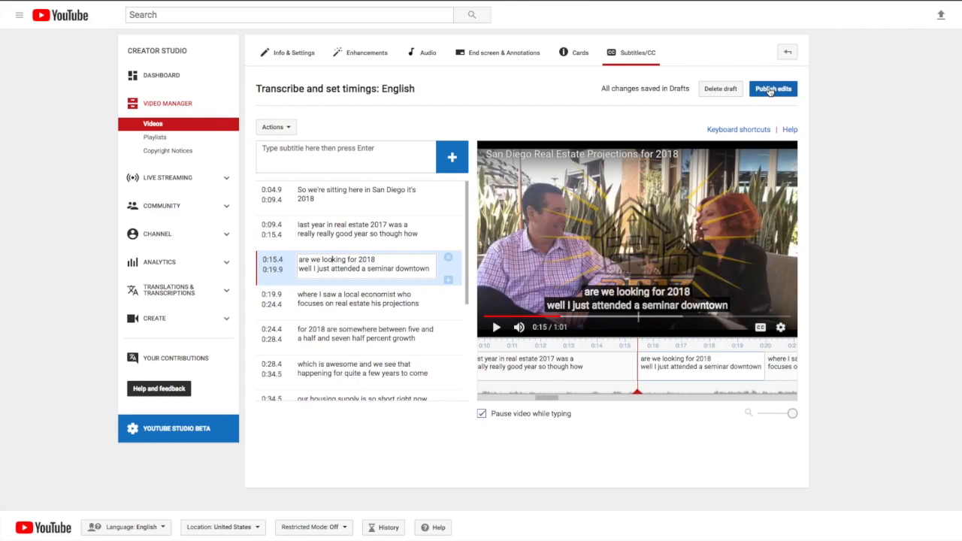
Publish the subtitle edits, then delete the leftover draft on the English (Automatic) track.
left_click(772, 89)
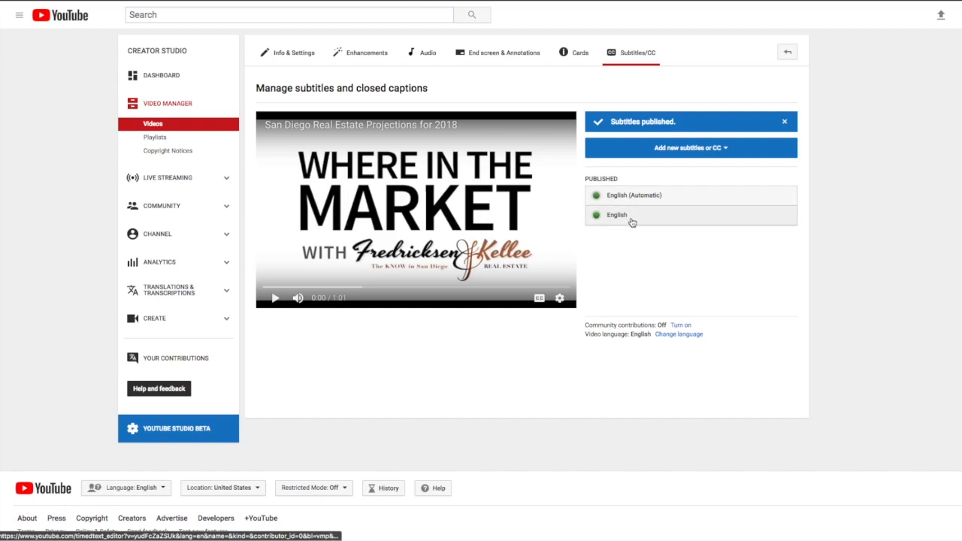
mouse_move(629, 199)
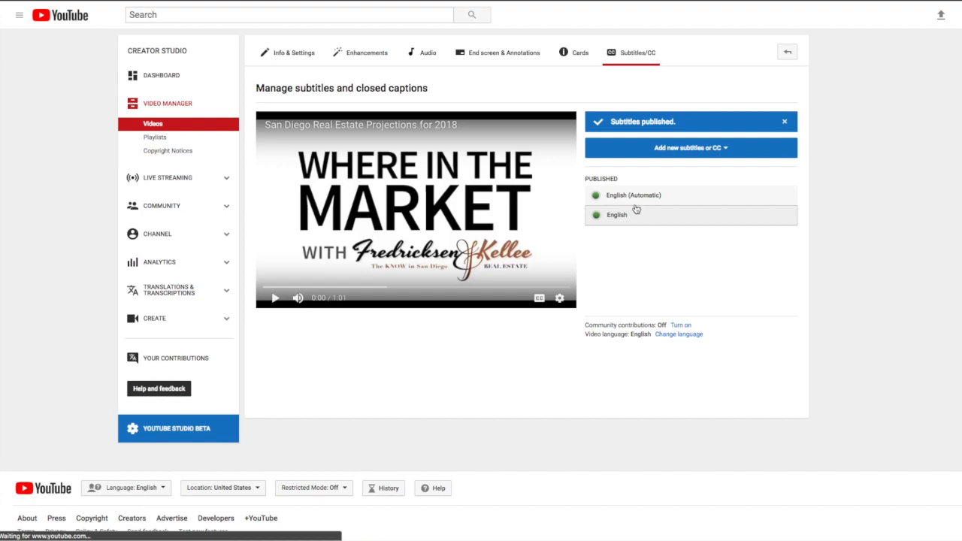
left_click(632, 194)
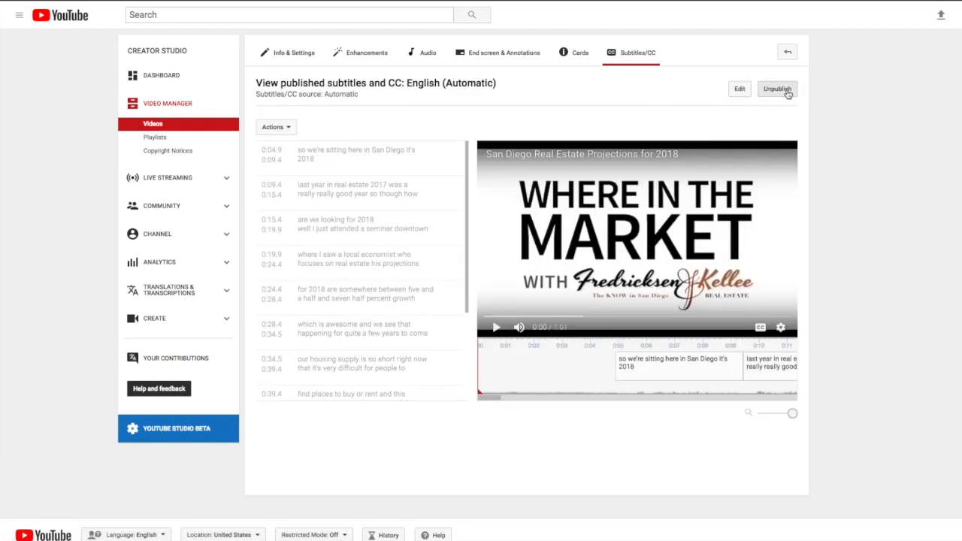
left_click(776, 88)
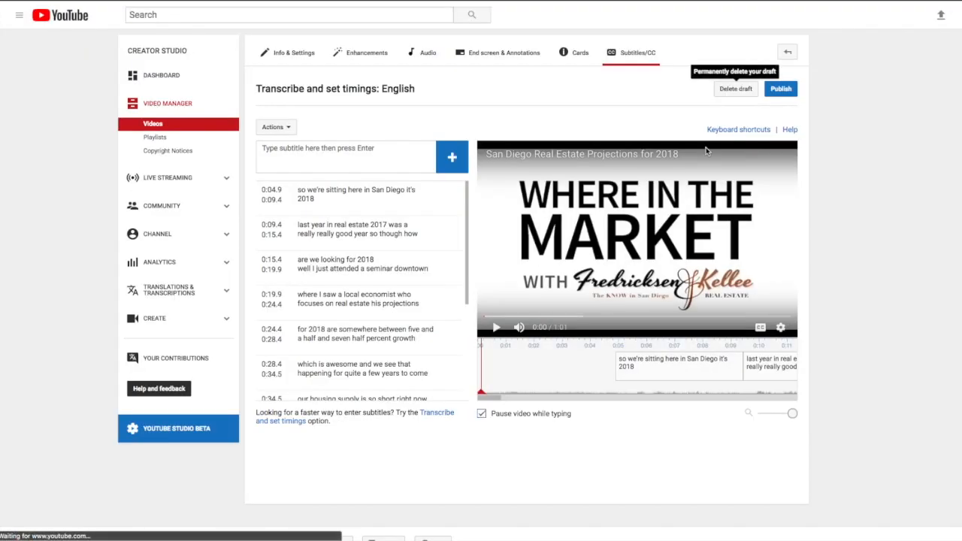
left_click(735, 89)
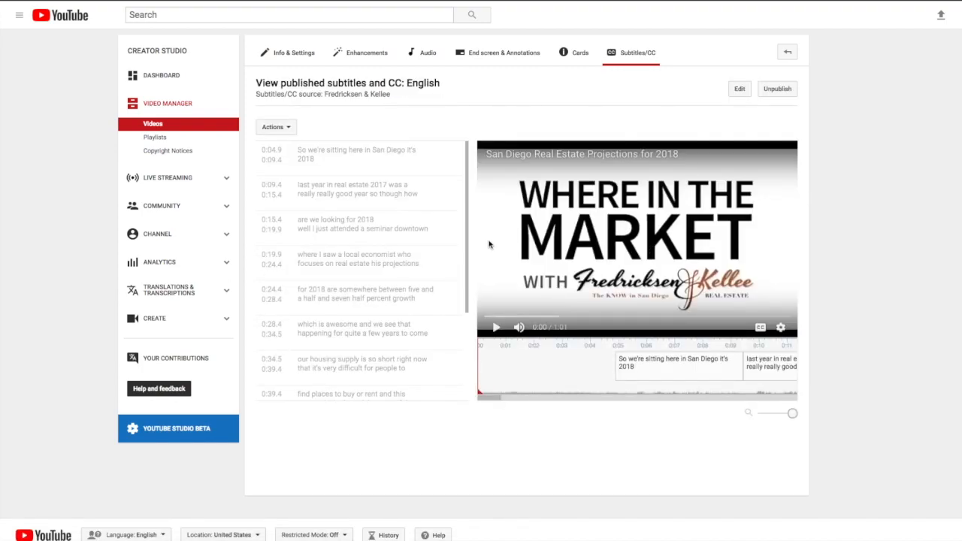
mouse_move(506, 280)
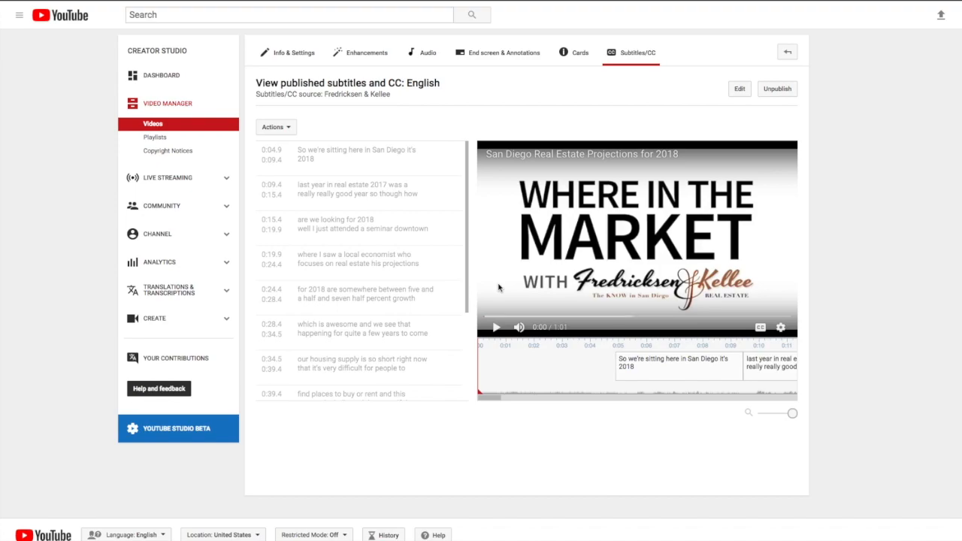
mouse_move(385, 172)
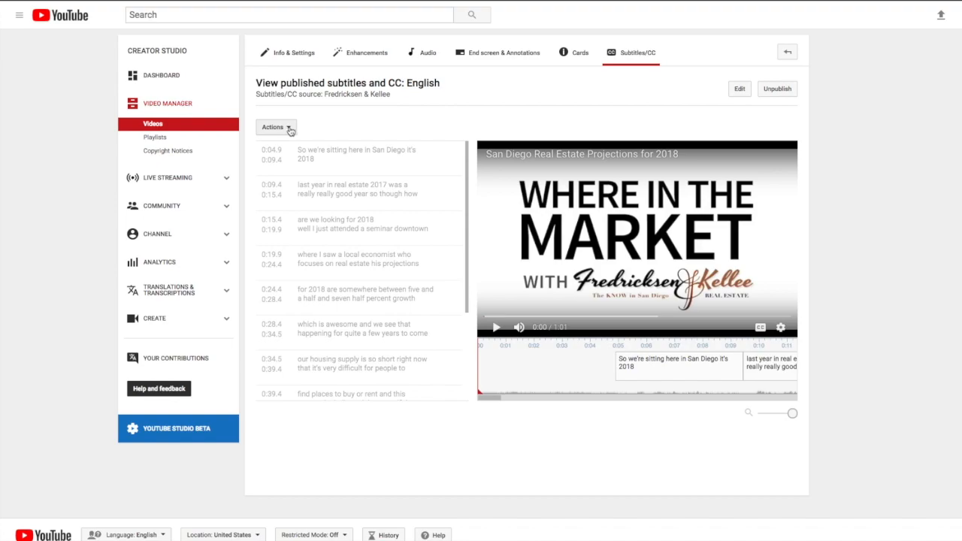
Download the published English subtitles as an .srt file from Actions.
left_click(275, 127)
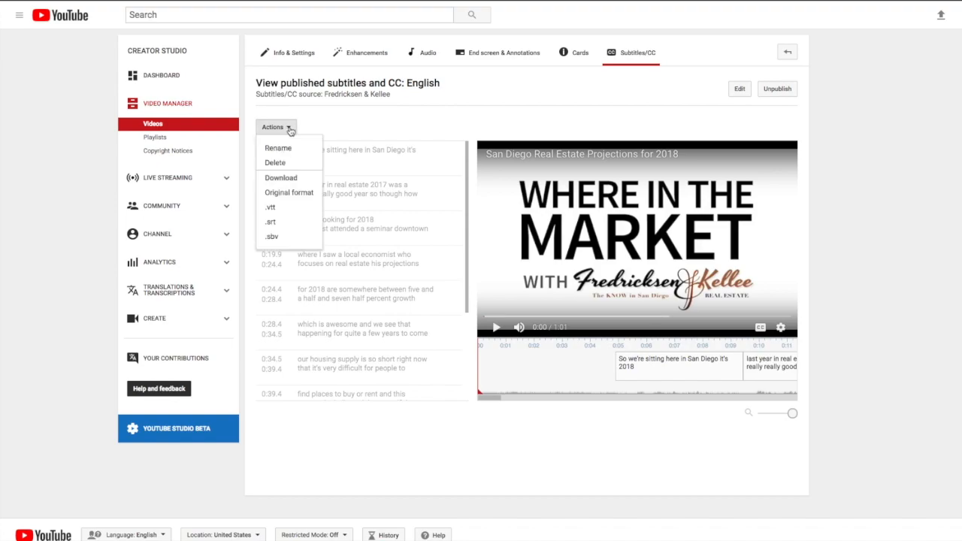
mouse_move(269, 221)
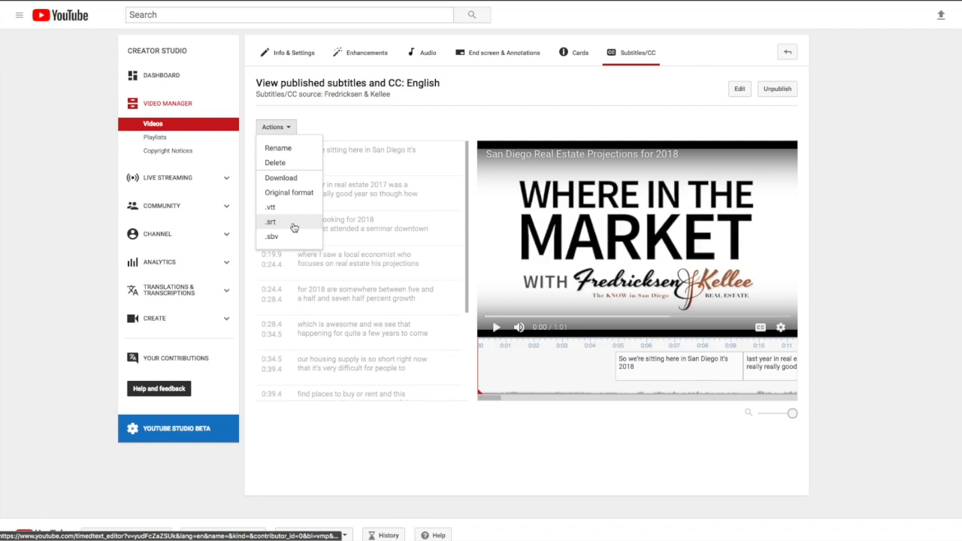
left_click(270, 221)
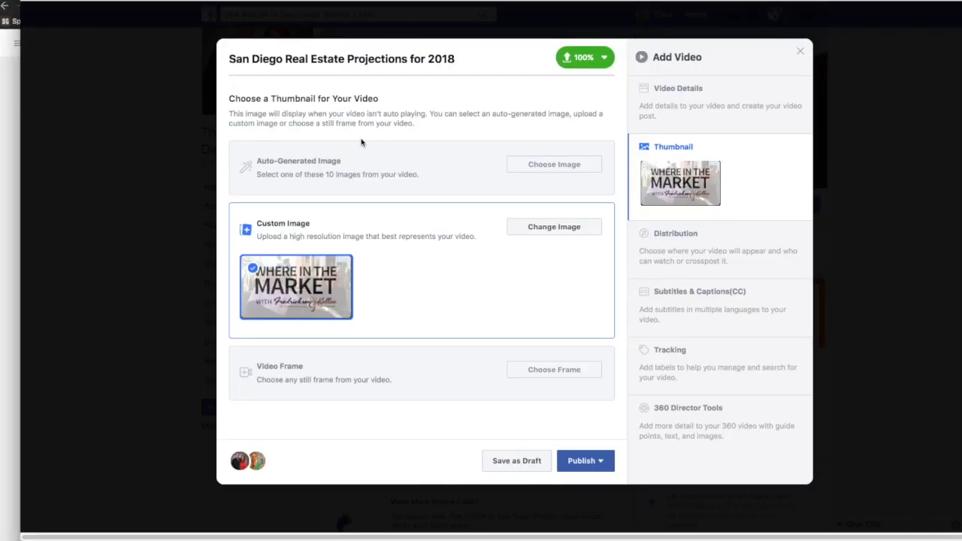
mouse_move(410, 176)
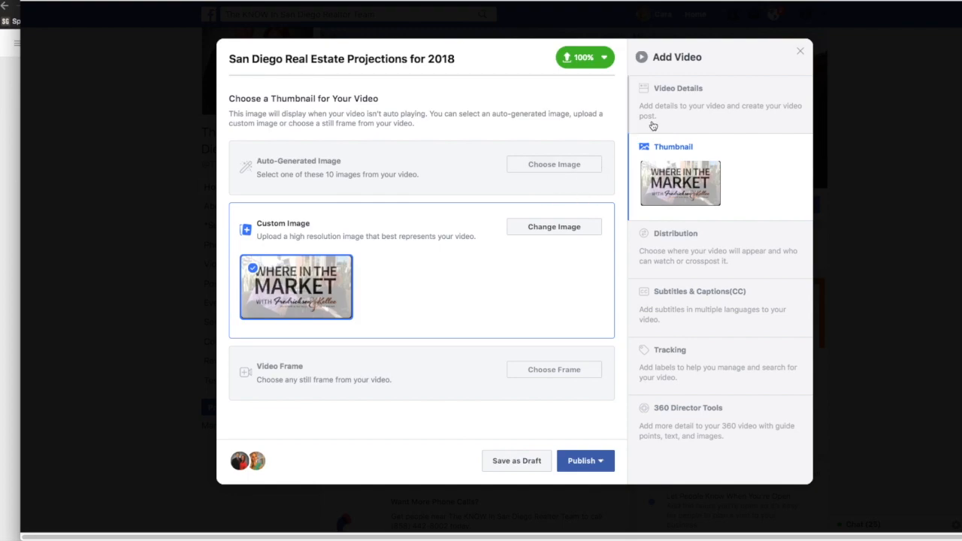
Open Subtitles & Captions for the San Diego Real Estate Projections video and select English.
left_click(678, 88)
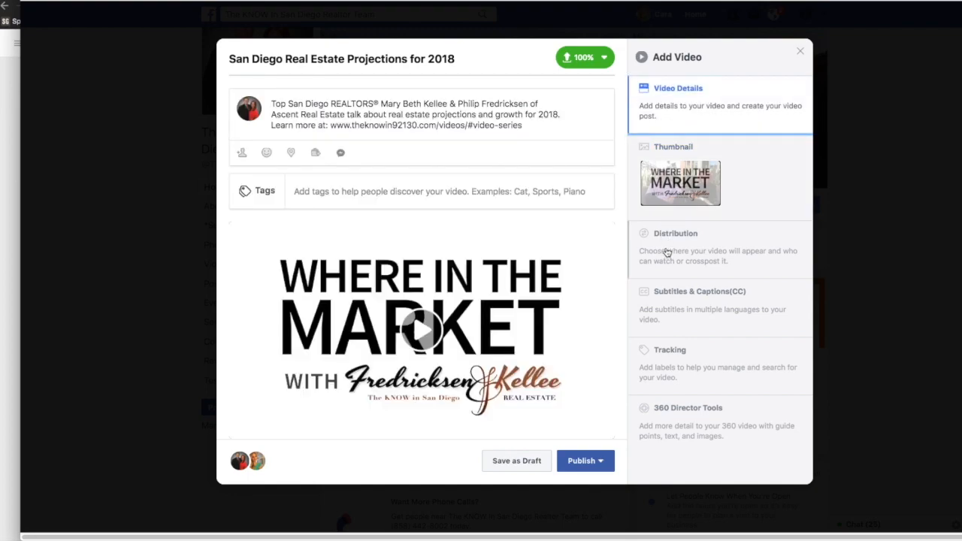
left_click(699, 291)
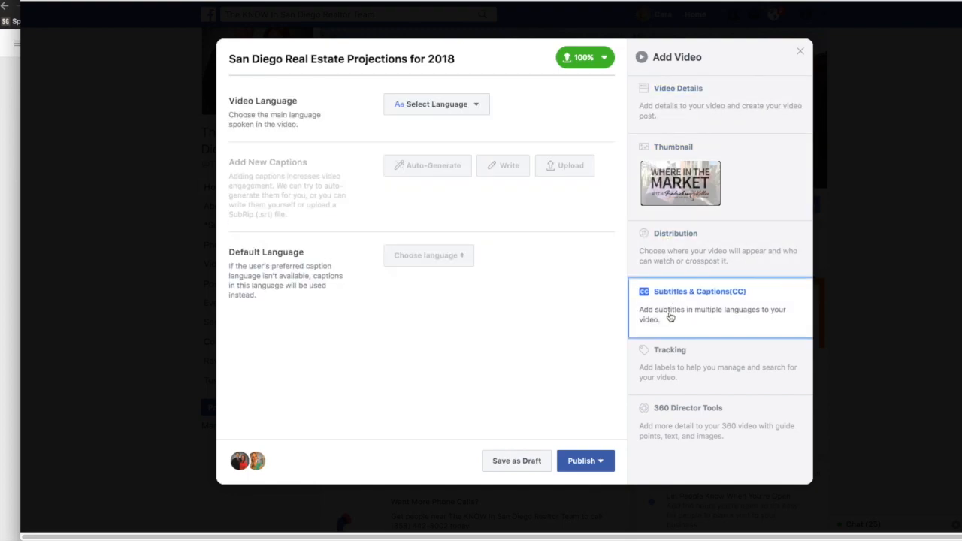
left_click(436, 104)
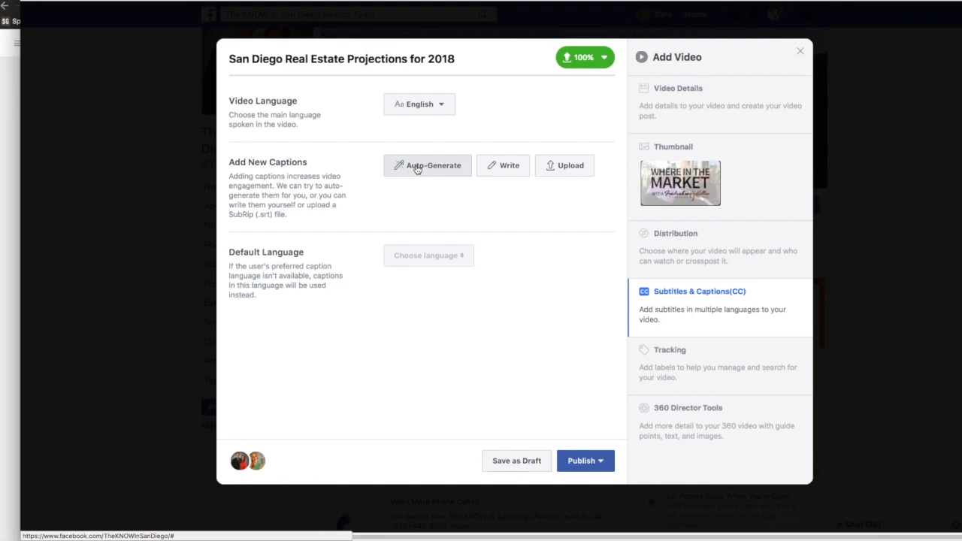
mouse_move(503, 176)
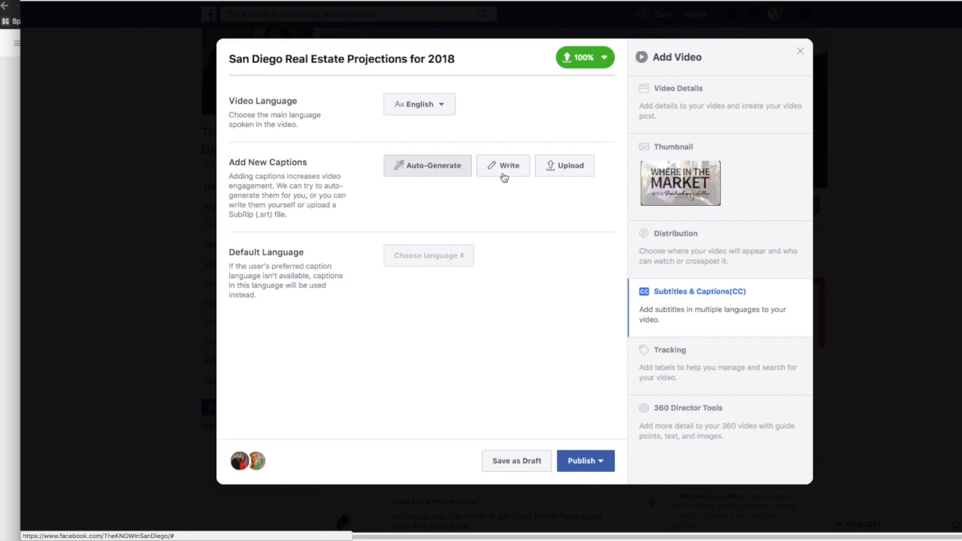
mouse_move(567, 166)
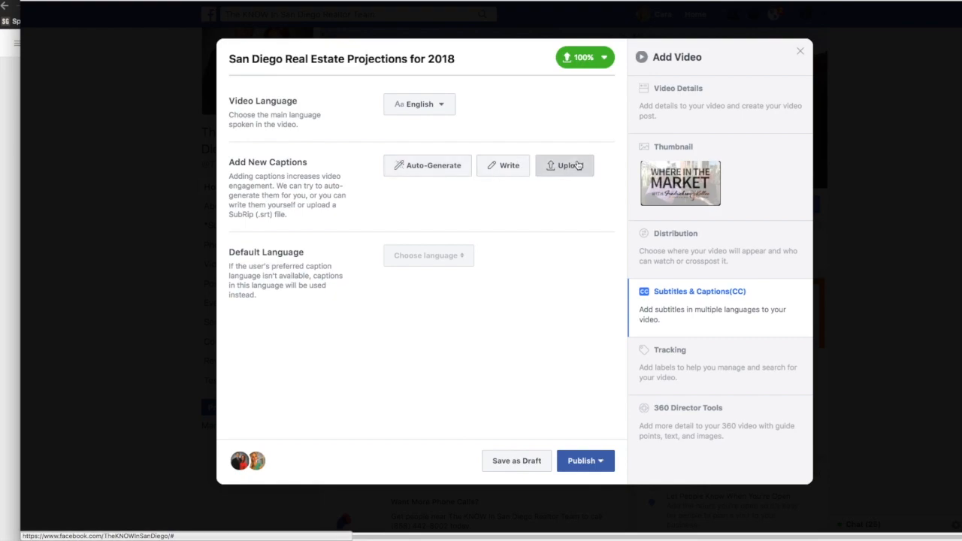